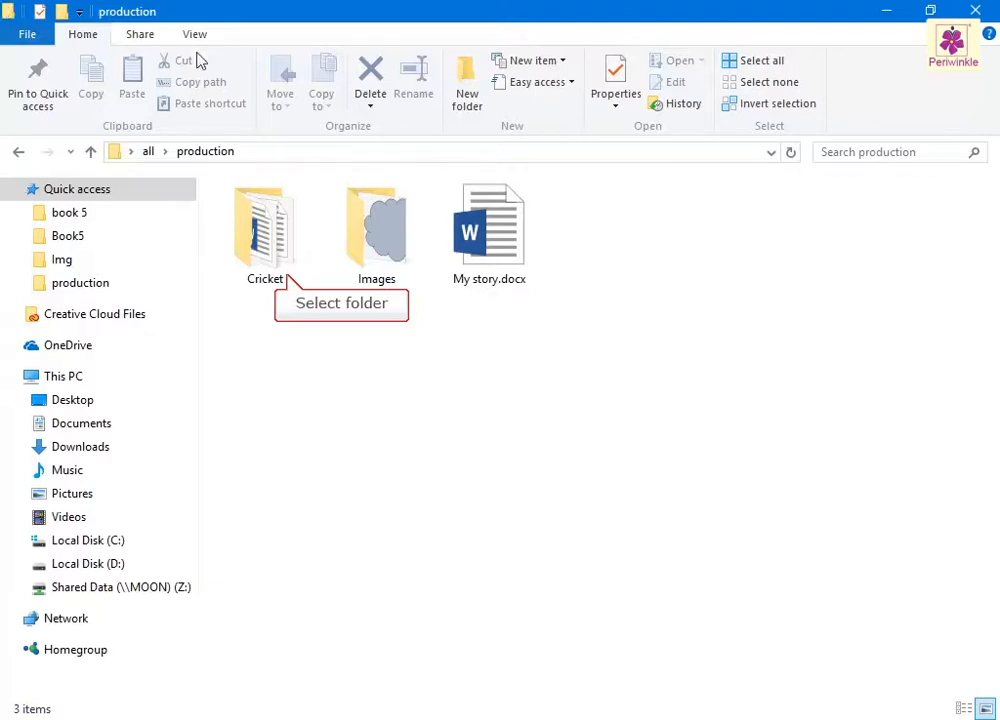
Pin the Cricket folder to Quick access using the Home ribbon command
{"action": "left_click", "coordinate": [264, 232]}
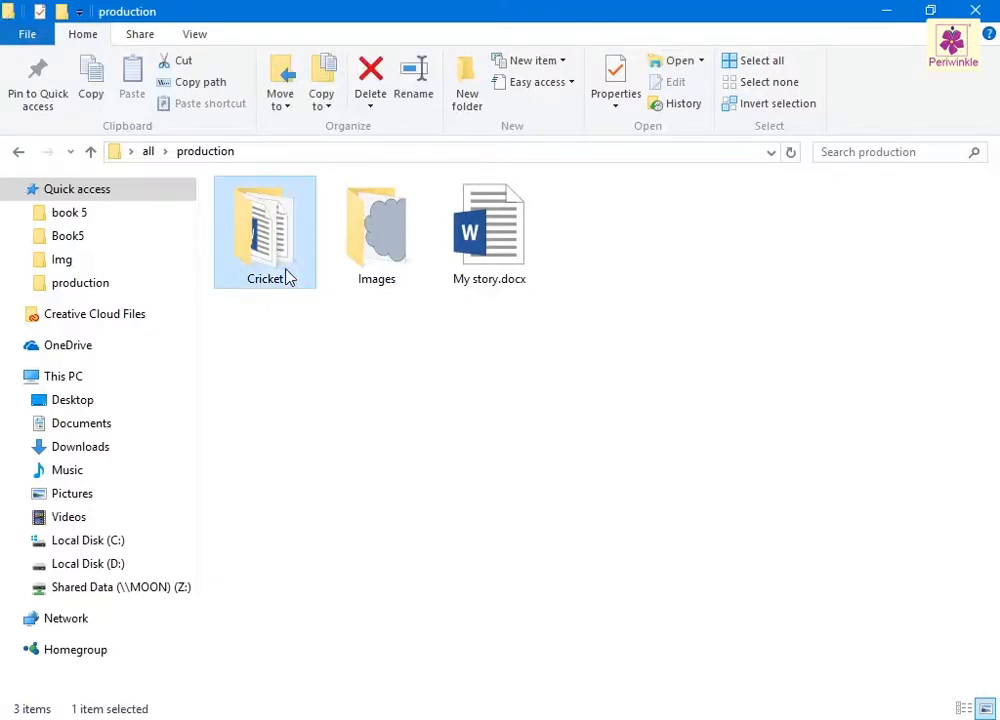
{"action": "left_click", "coordinate": [82, 34]}
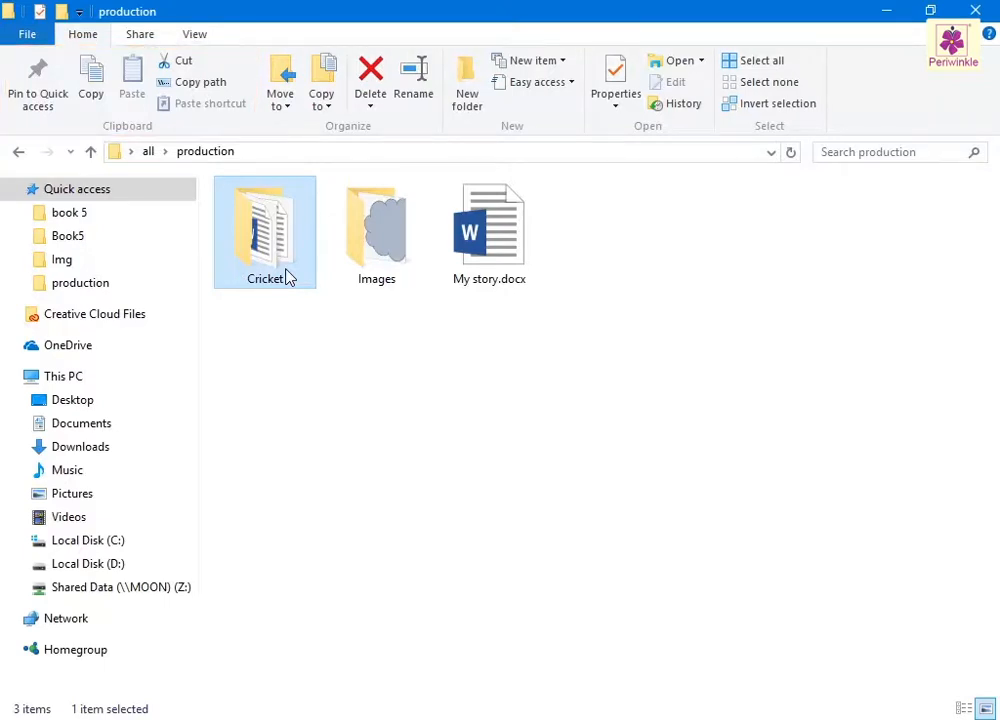
{"action": "mouse_move", "coordinate": [36, 80]}
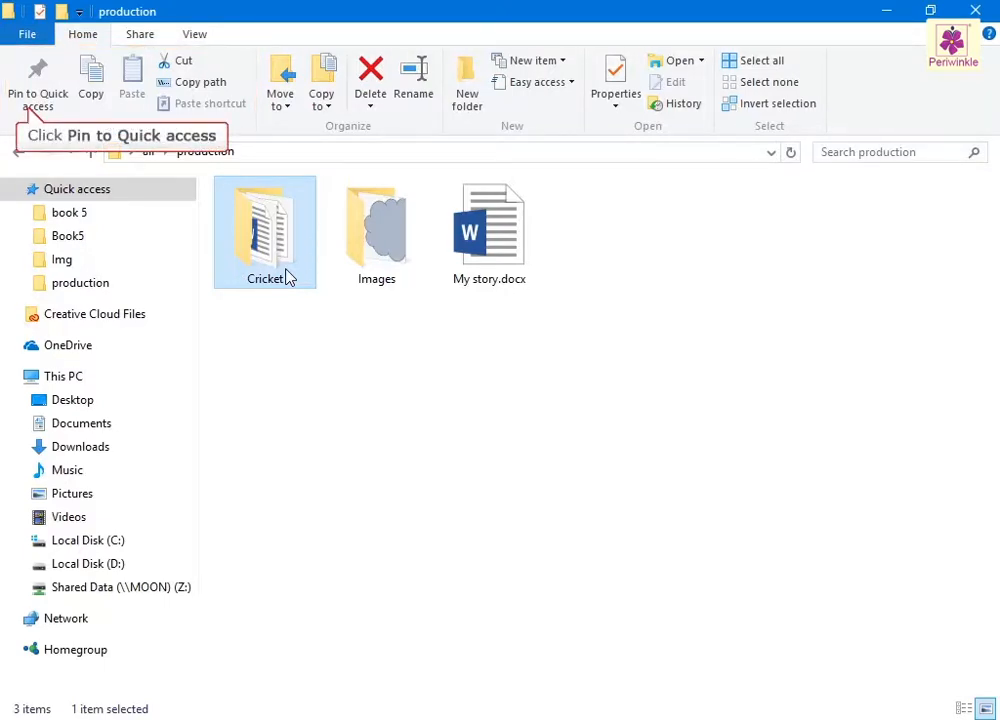
{"action": "left_click", "coordinate": [38, 82]}
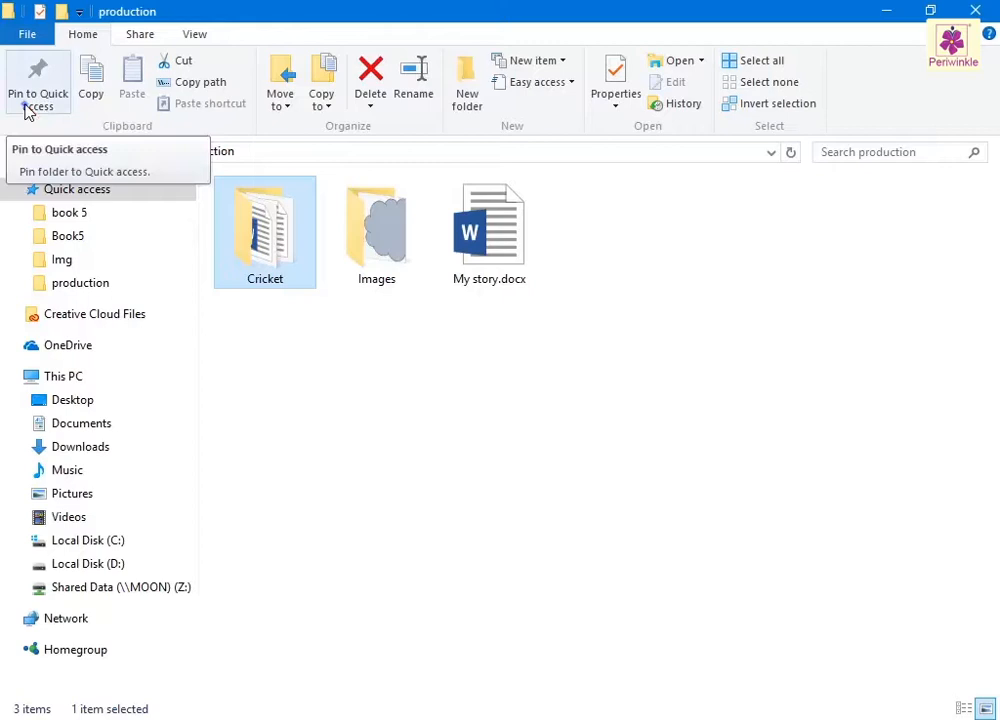
{"action": "left_click", "coordinate": [60, 148]}
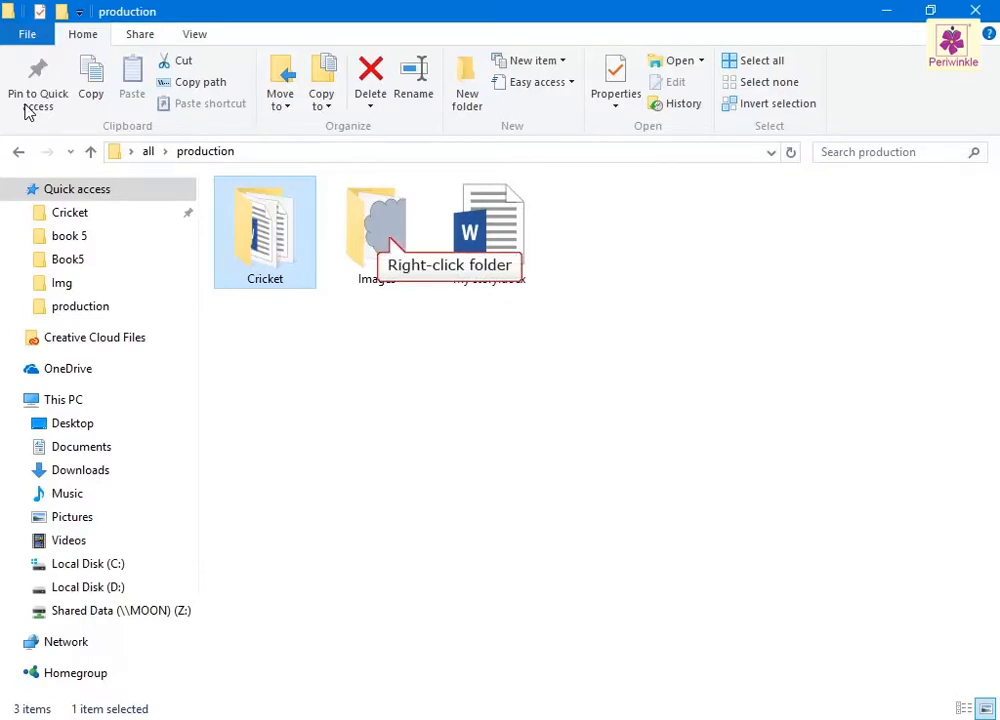
Pin the Images folder to Quick access from its right-click context menu
{"action": "right_click", "coordinate": [376, 224]}
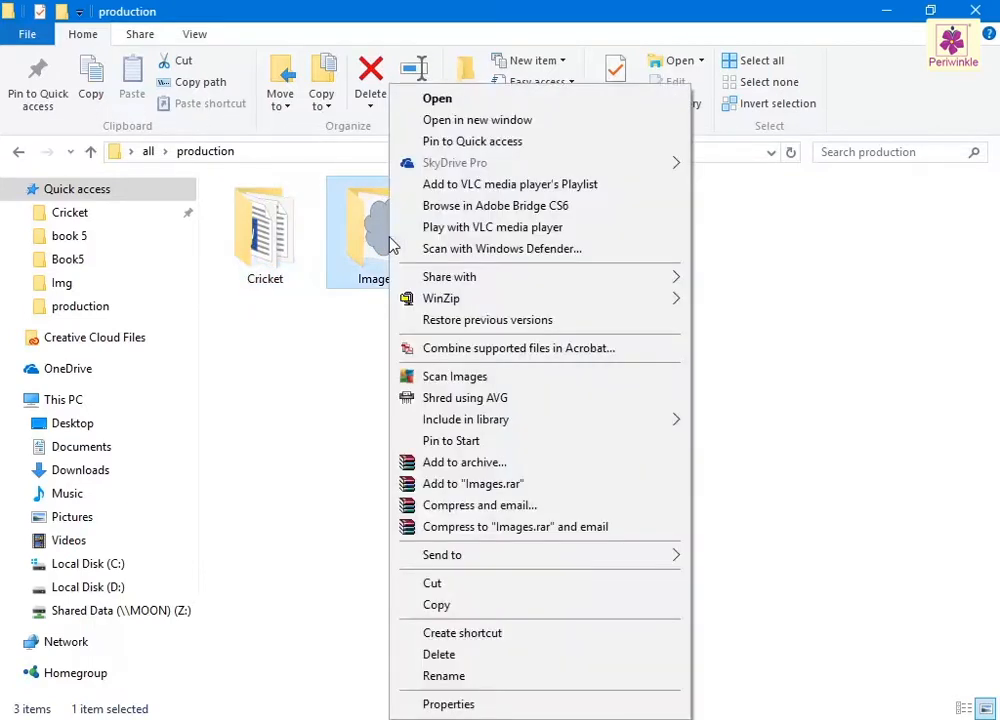
{"action": "mouse_move", "coordinate": [472, 140]}
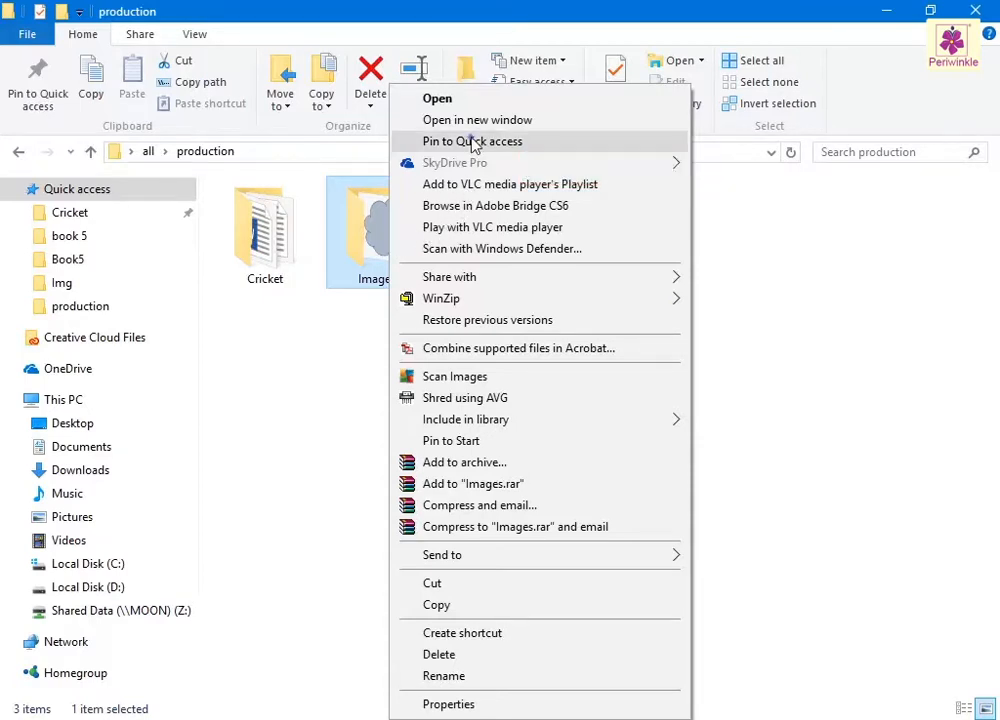
{"action": "left_click", "coordinate": [472, 140]}
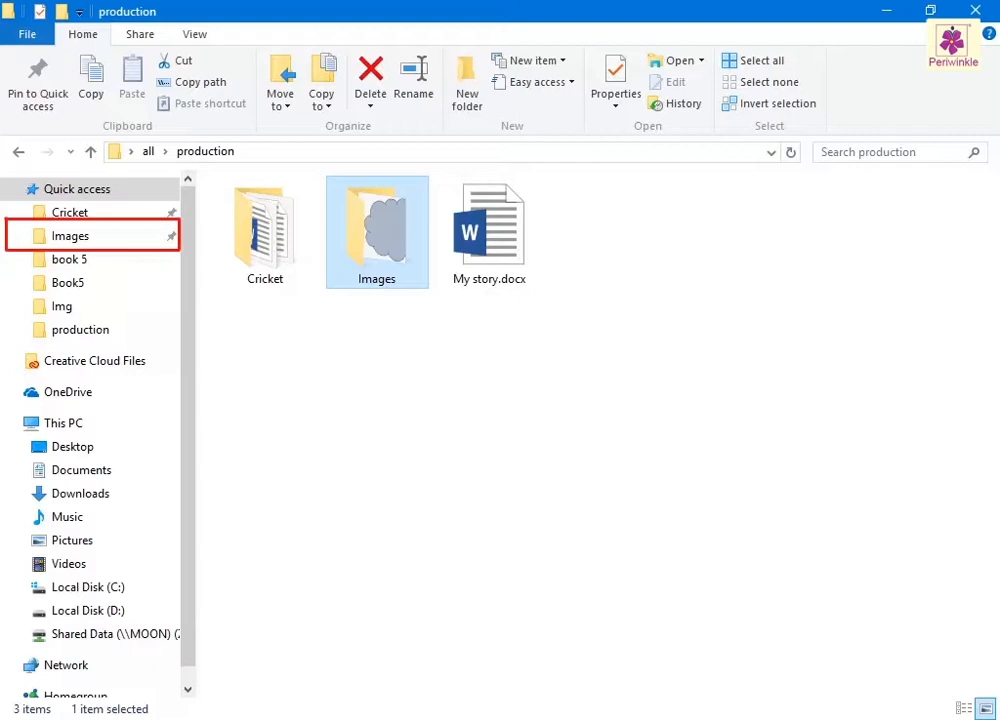